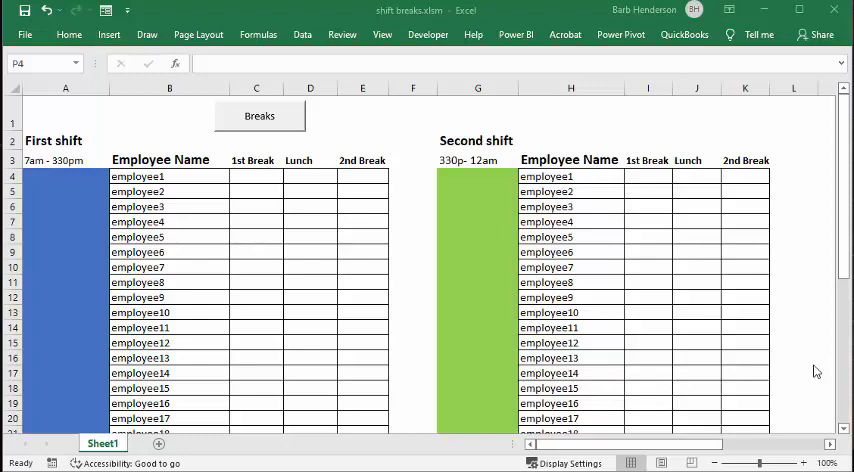
pyautogui.moveTo(803, 355)
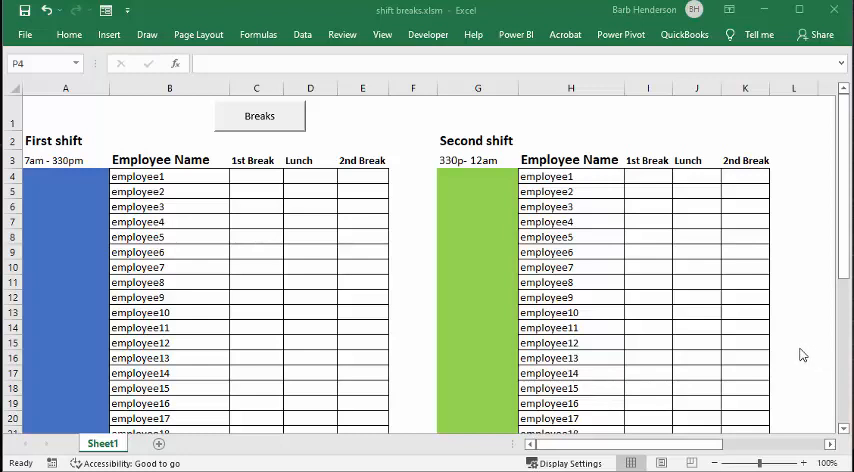
pyautogui.moveTo(762, 347)
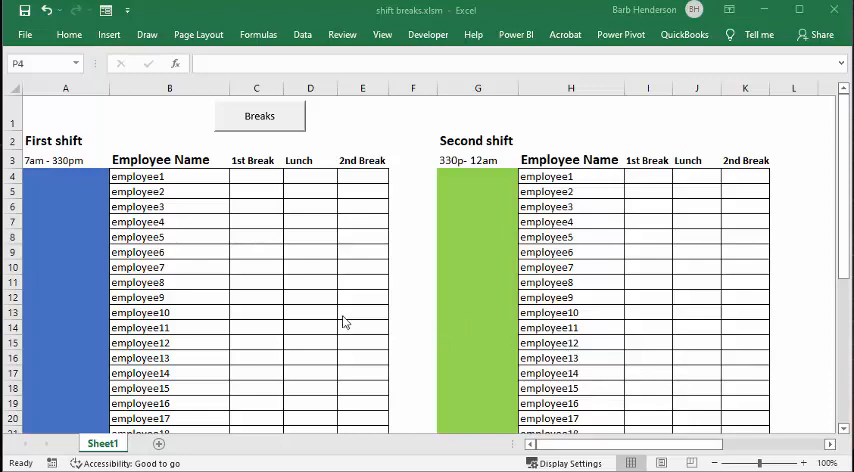
pyautogui.moveTo(398, 307)
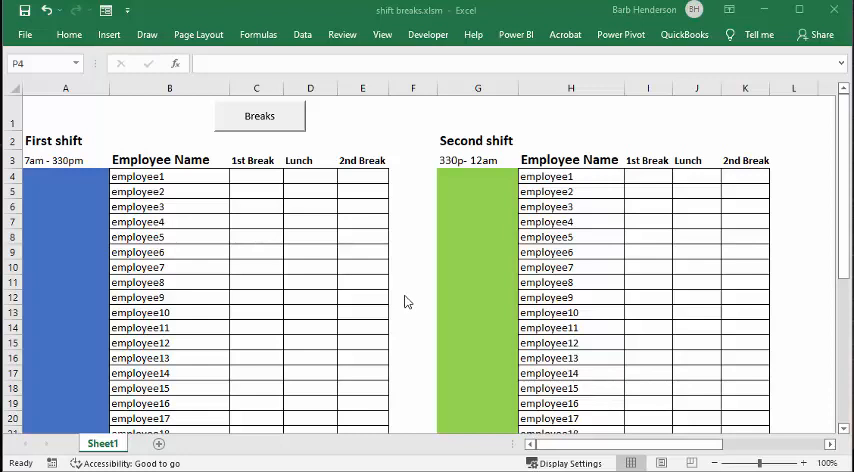
# - Scroll through the worksheet to review the three shift tables
pyautogui.scroll(-3)
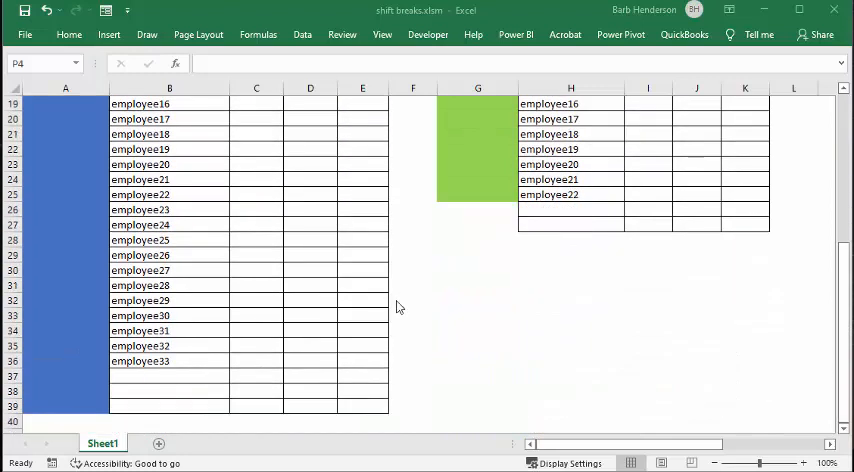
pyautogui.scroll(3)
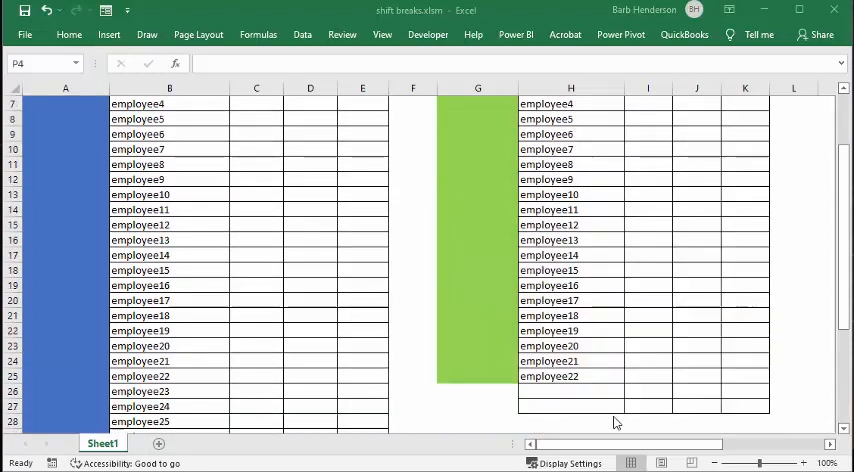
pyautogui.scroll(3)
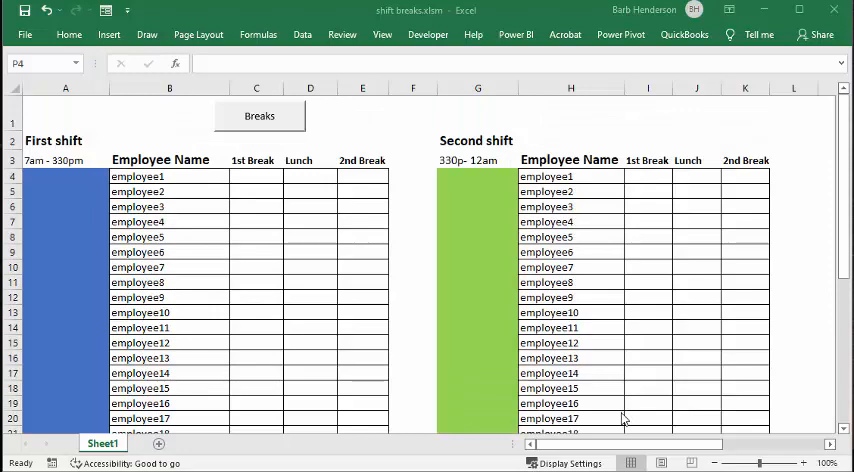
pyautogui.scroll(-3)
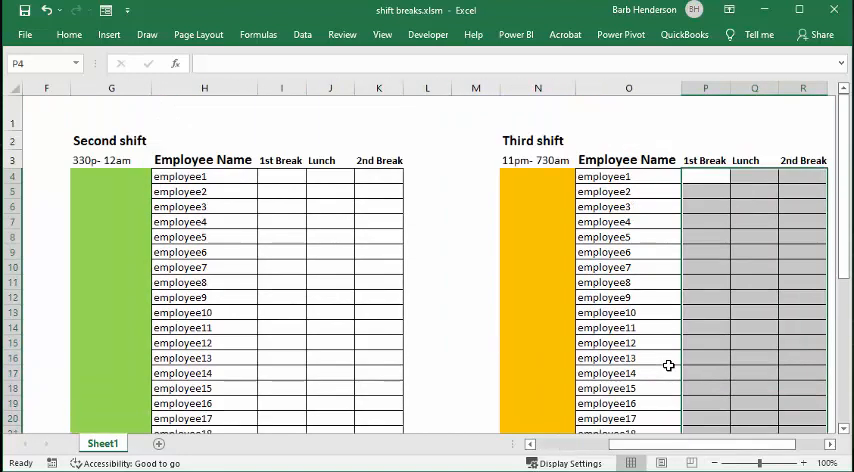
pyautogui.scroll(-3)
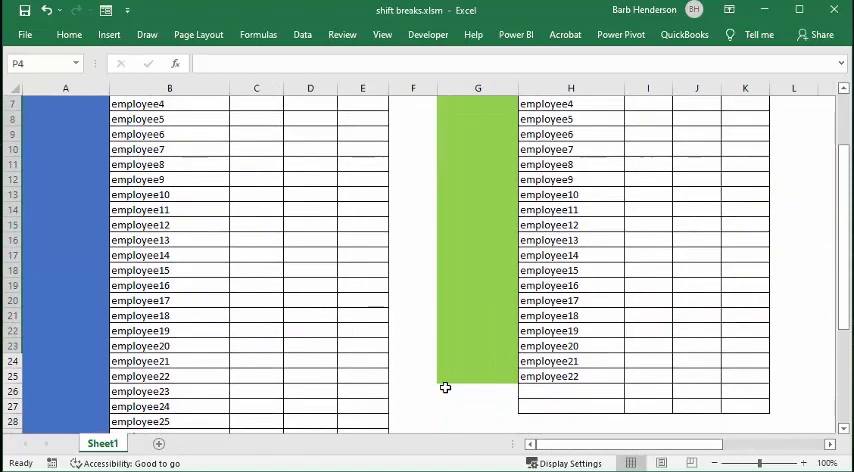
pyautogui.scroll(3)
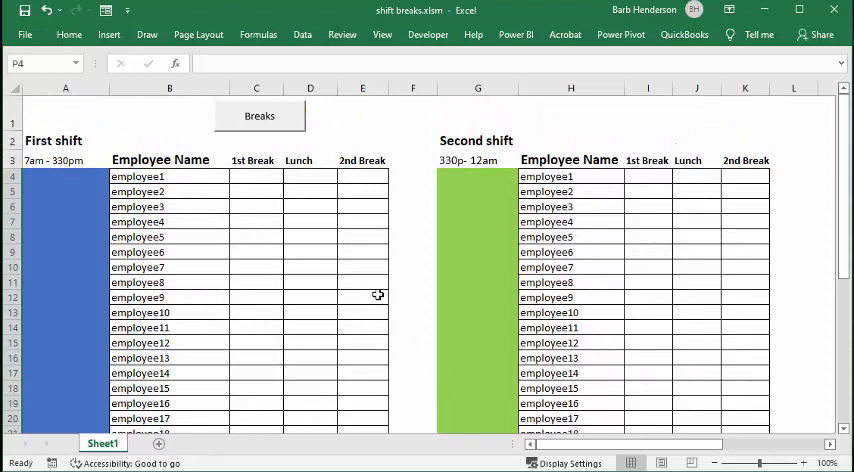
pyautogui.moveTo(442, 263)
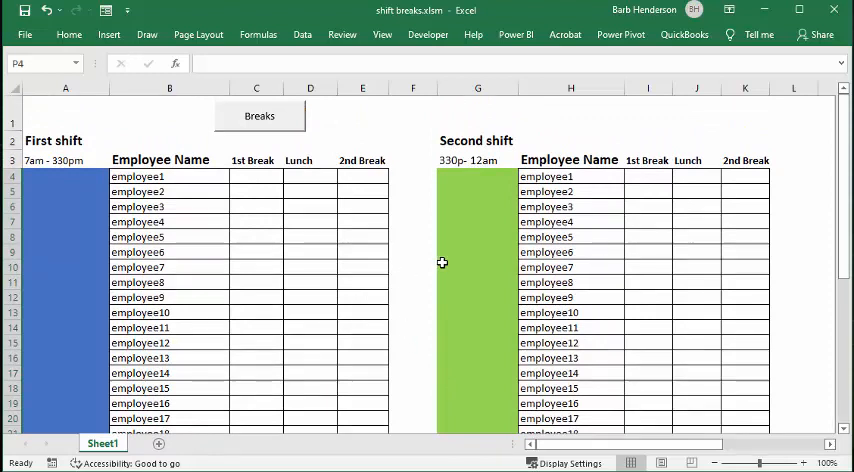
pyautogui.moveTo(430, 257)
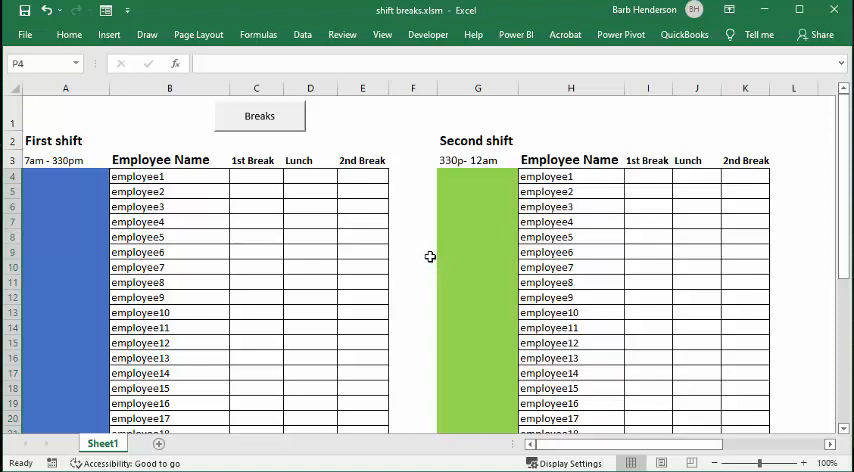
pyautogui.moveTo(431, 266)
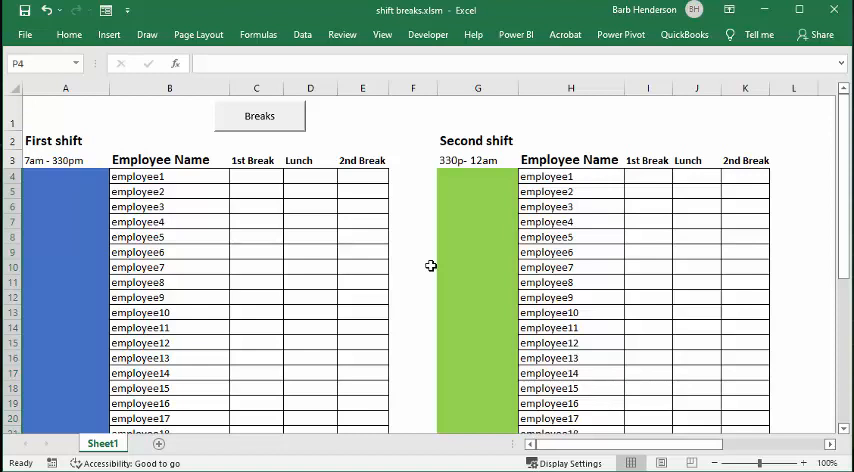
pyautogui.moveTo(401, 202)
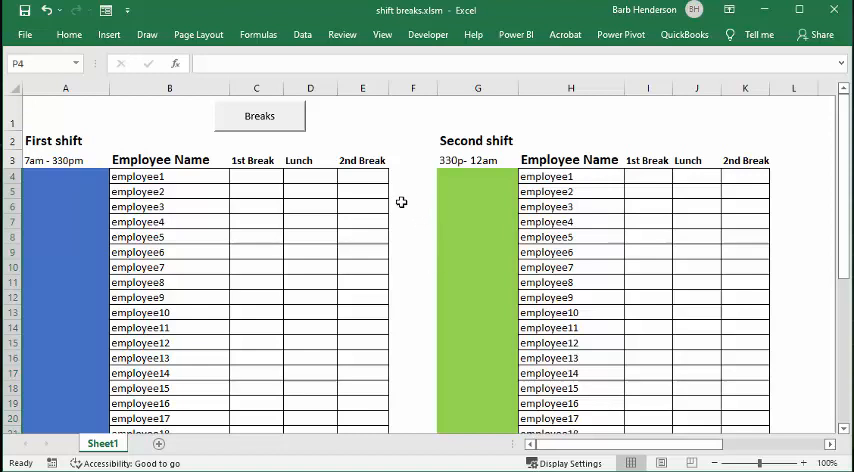
pyautogui.moveTo(415, 193)
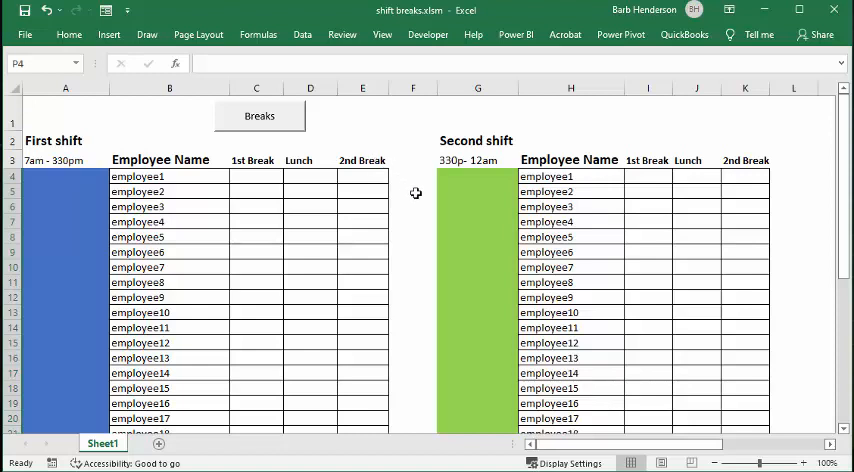
pyautogui.moveTo(422, 255)
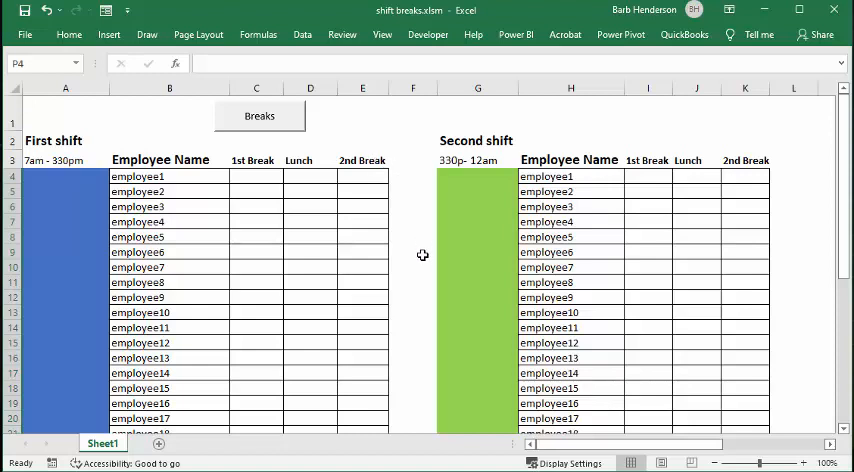
pyautogui.moveTo(463, 238)
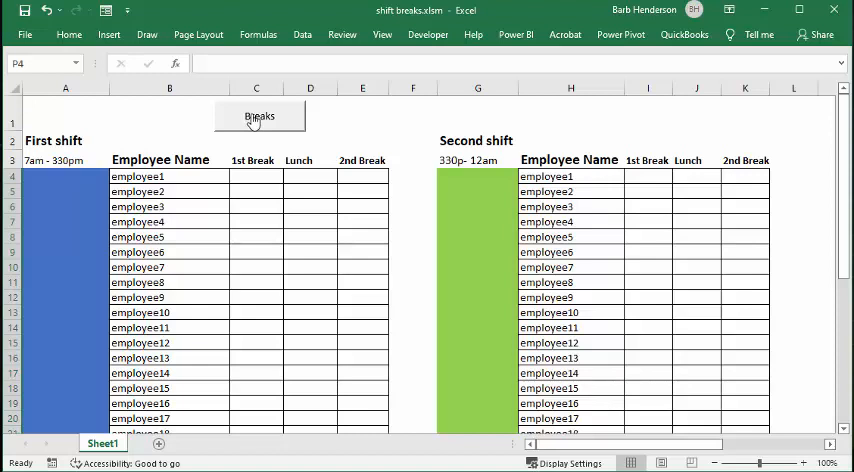
# - Select the Breaks button shape and inspect its context-menu options without running the macro
pyautogui.click(259, 115)
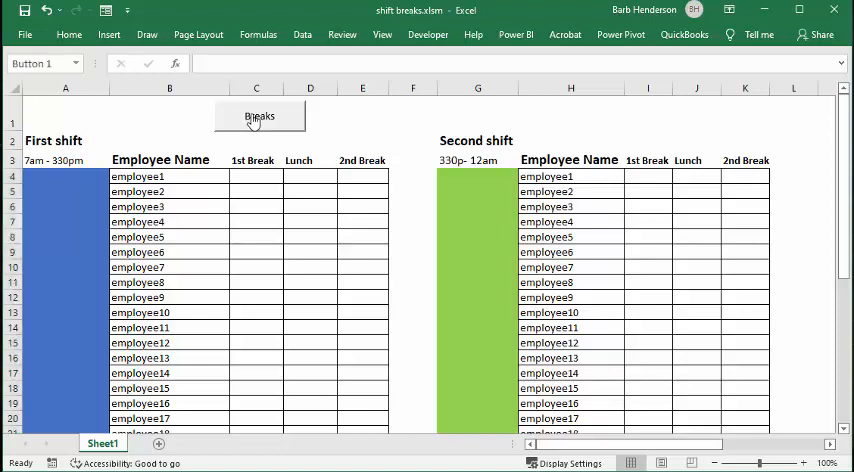
pyautogui.rightClick(259, 116)
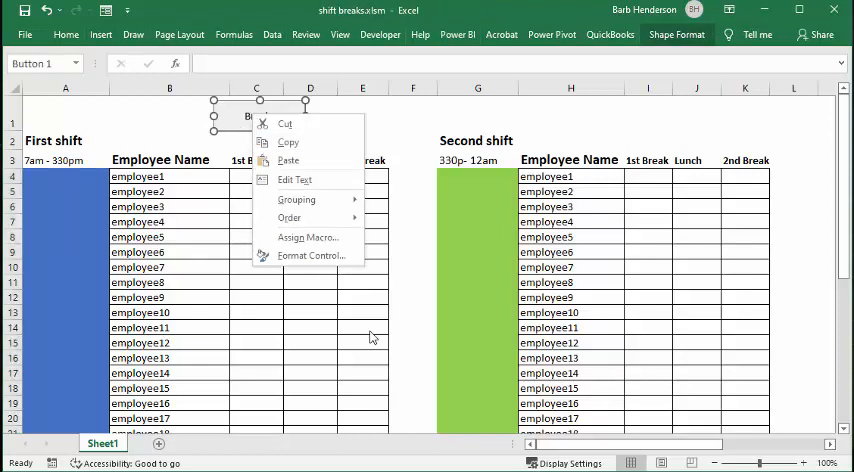
pyautogui.click(290, 217)
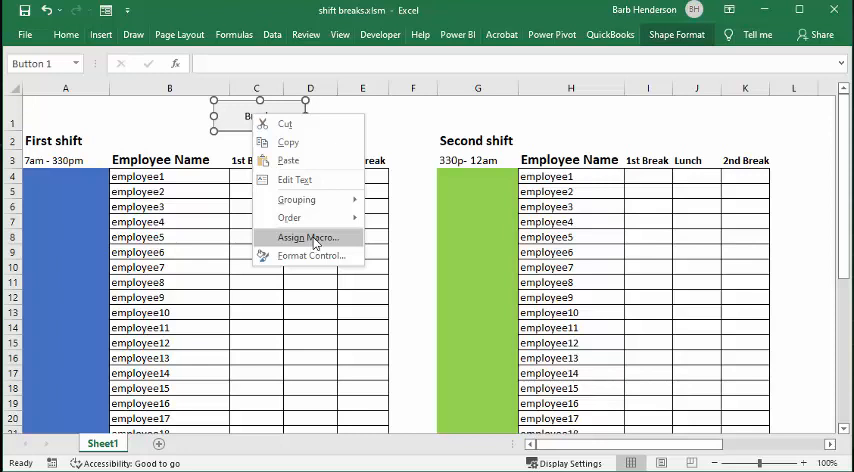
pyautogui.moveTo(420, 256)
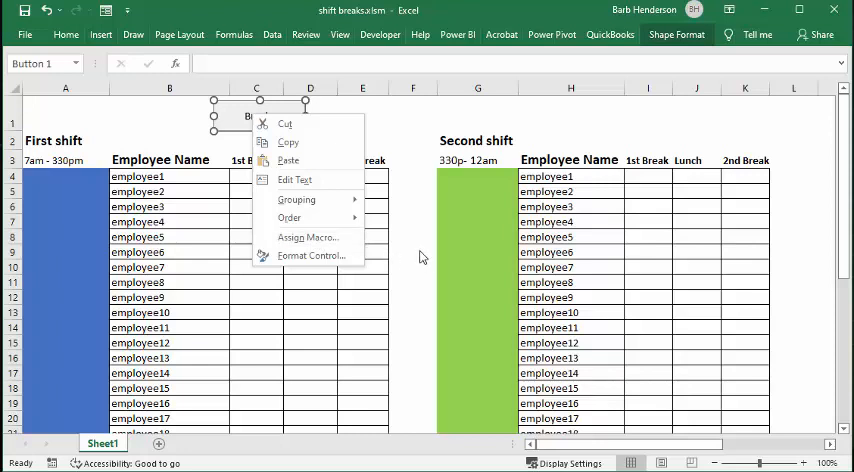
pyautogui.click(413, 250)
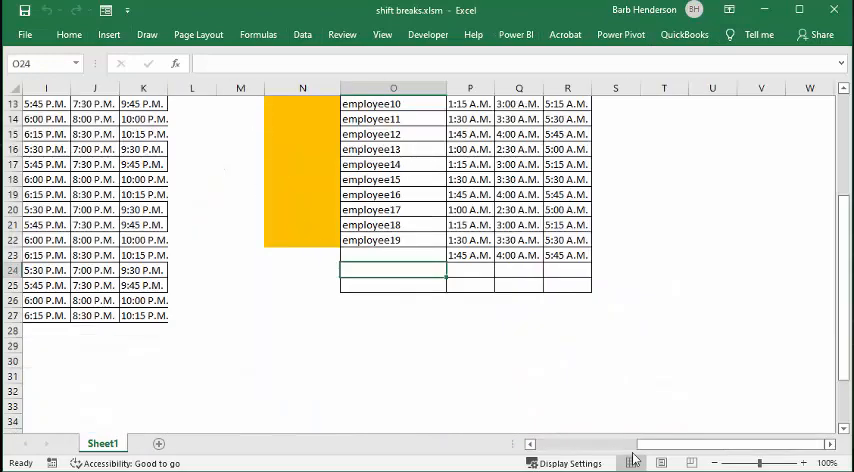
pyautogui.hscroll(-3)
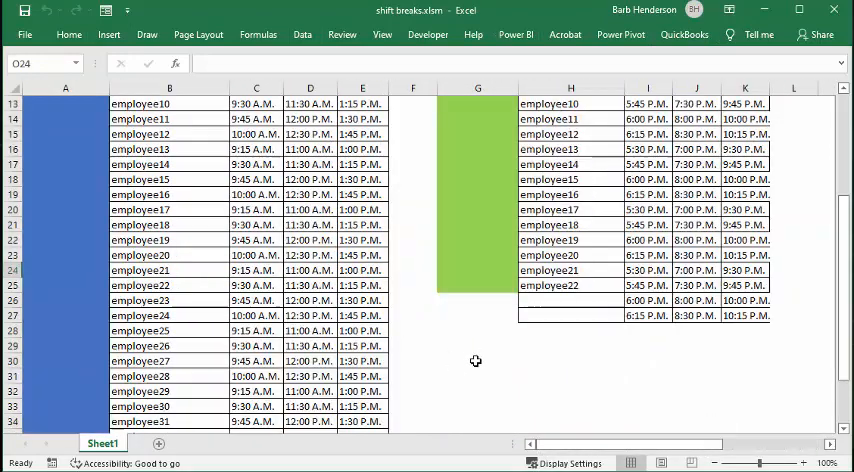
pyautogui.scroll(3)
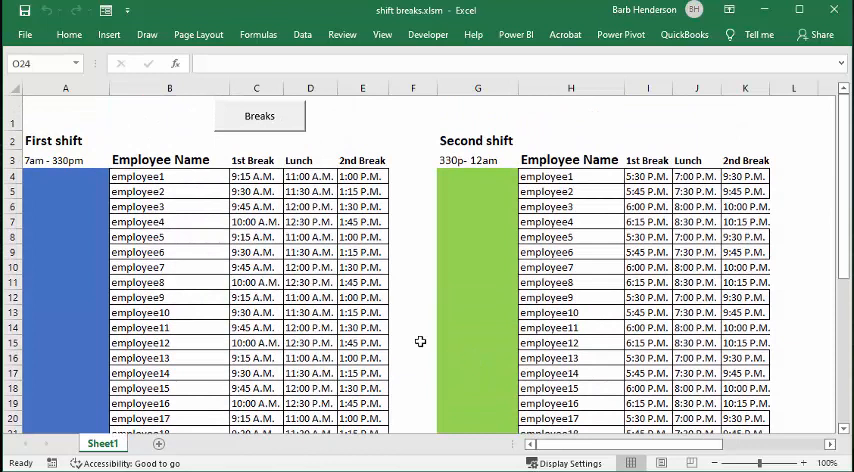
pyautogui.moveTo(268, 175)
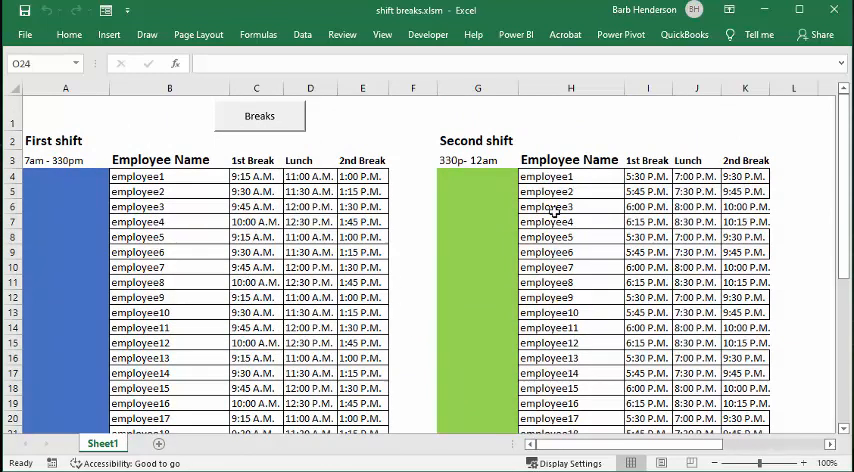
pyautogui.moveTo(744, 403)
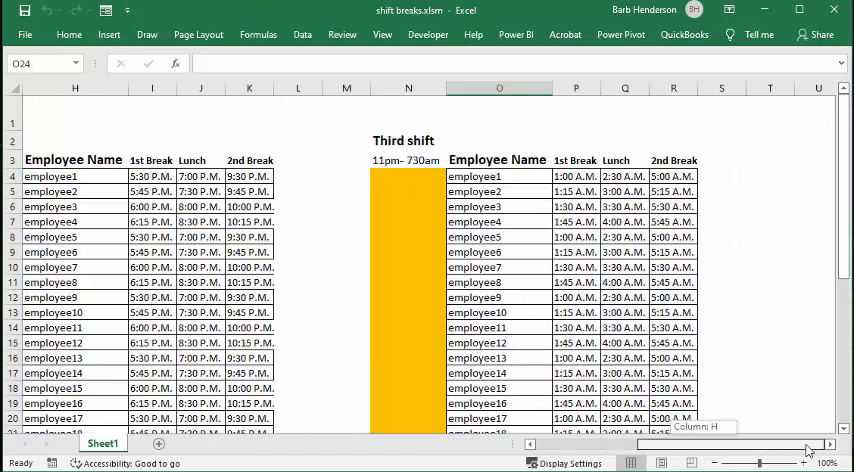
pyautogui.hscroll(-3)
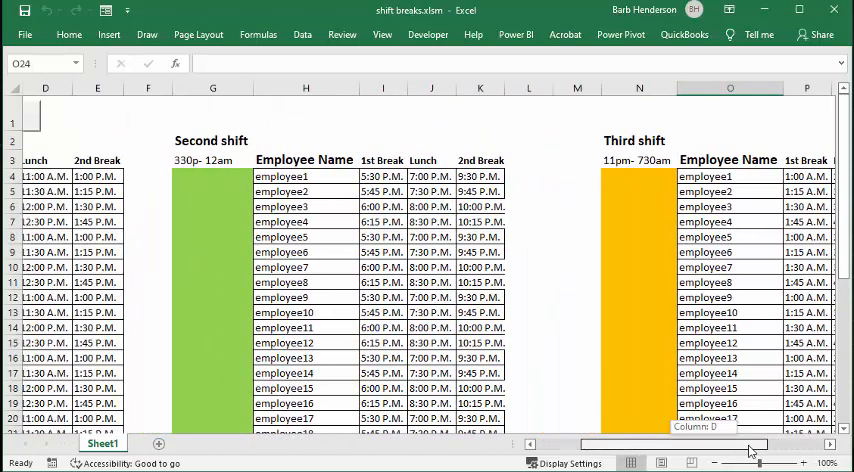
pyautogui.hscroll(-3)
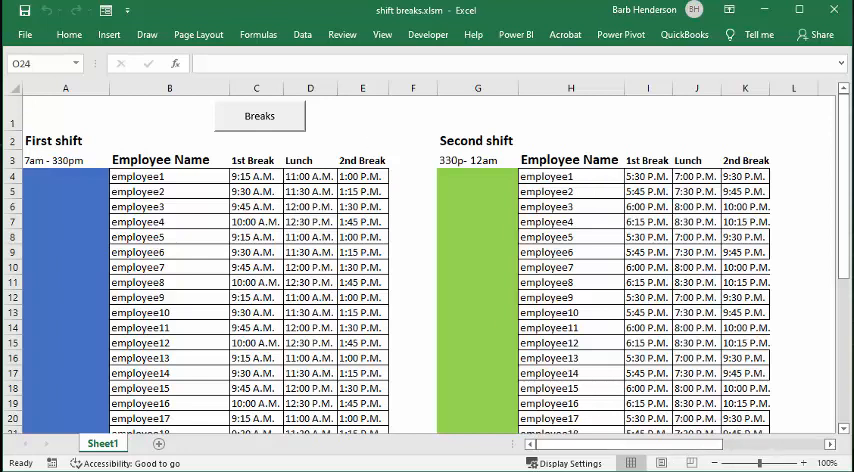
# - Open the VBA editor with Alt+F11 to view Module1's breaks subroutine
pyautogui.press('alt+F11')
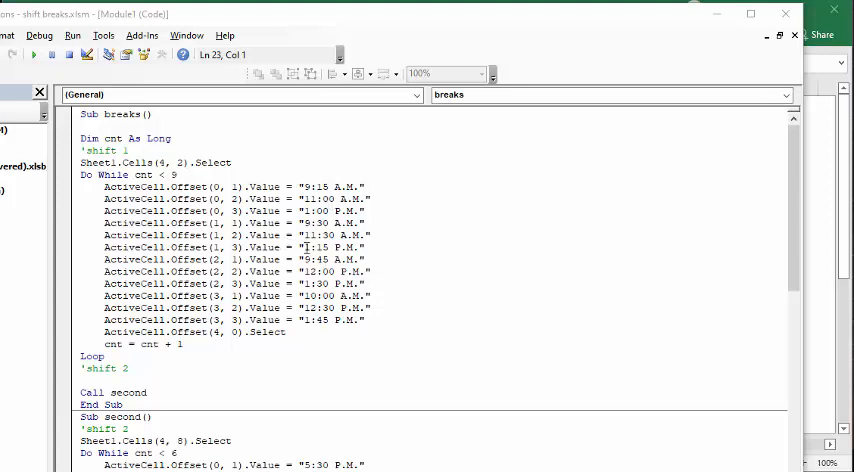
pyautogui.moveTo(485, 293)
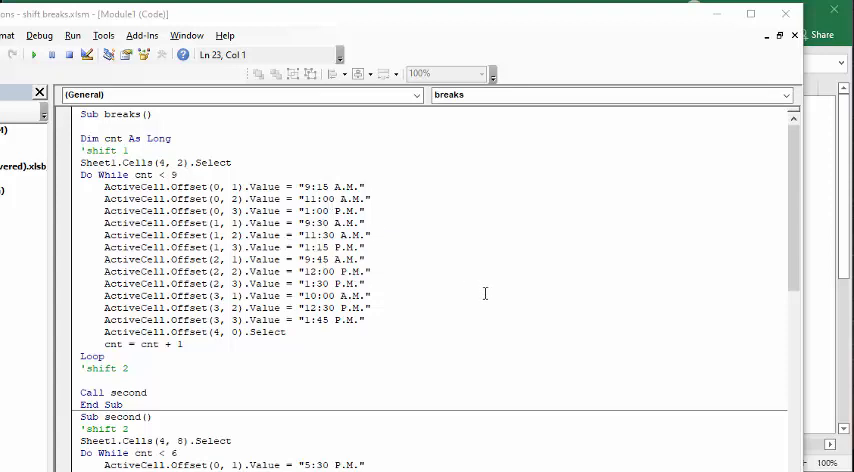
pyautogui.moveTo(465, 328)
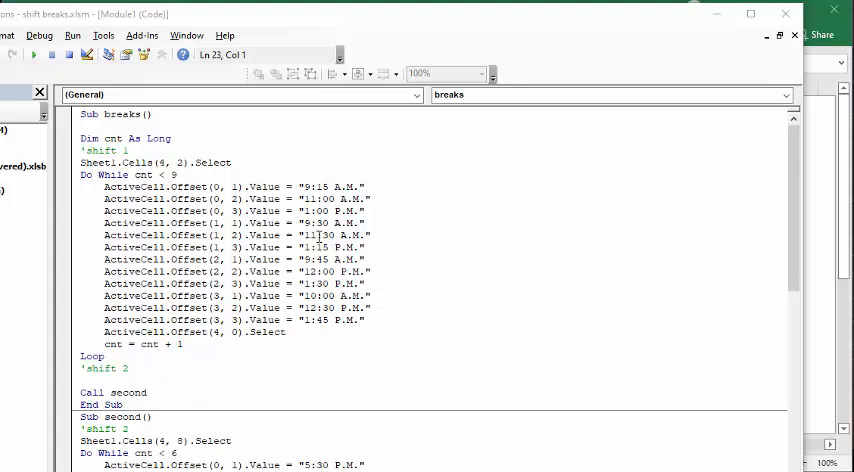
pyautogui.scroll(-3)
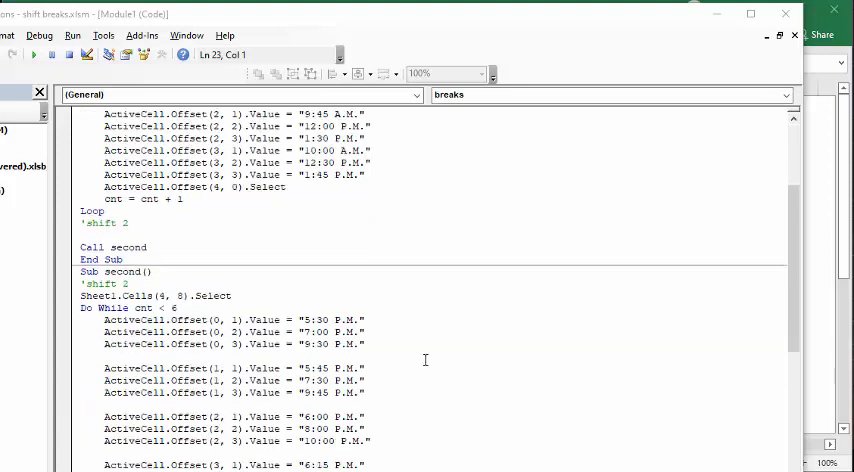
pyautogui.scroll(-3)
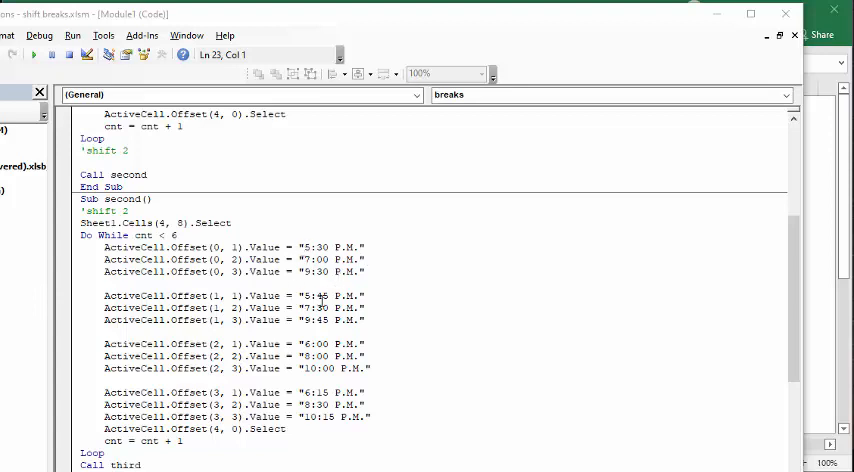
pyautogui.scroll(-3)
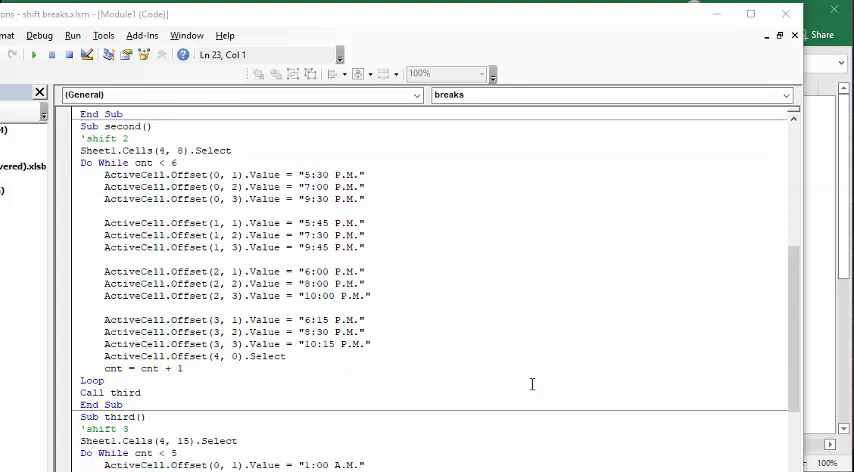
pyautogui.scroll(-3)
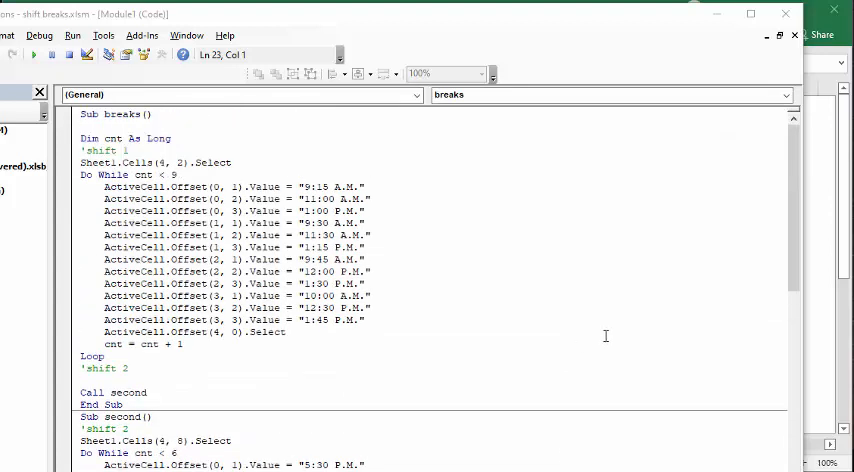
pyautogui.moveTo(620, 310)
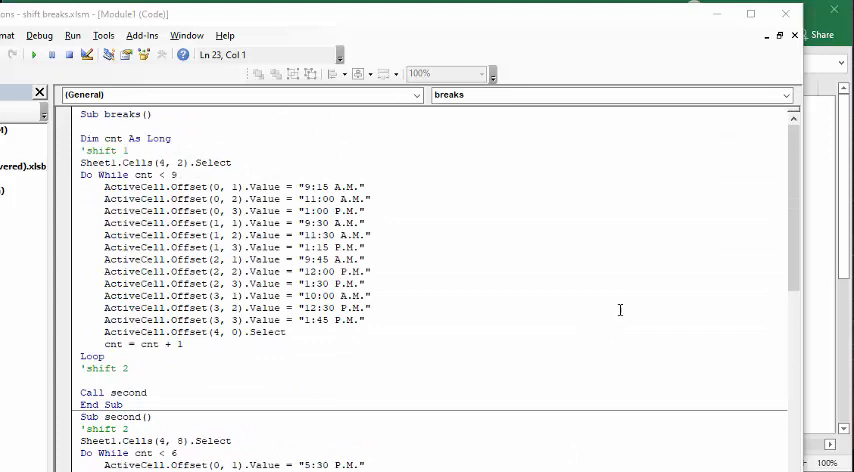
pyautogui.moveTo(667, 325)
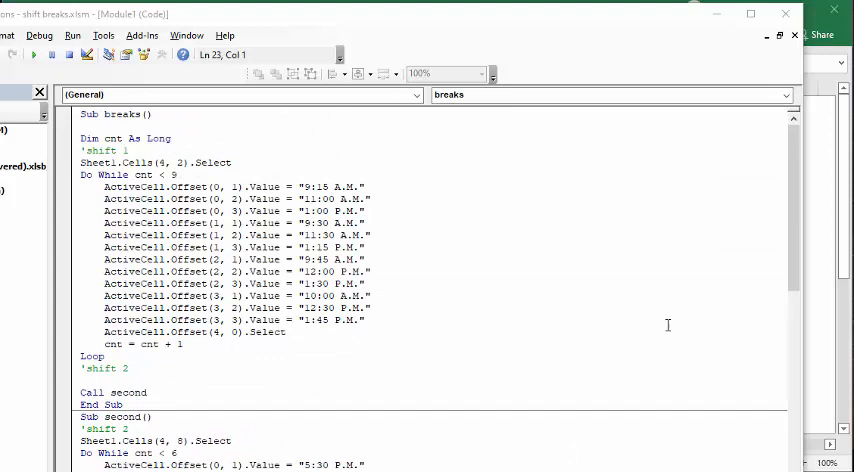